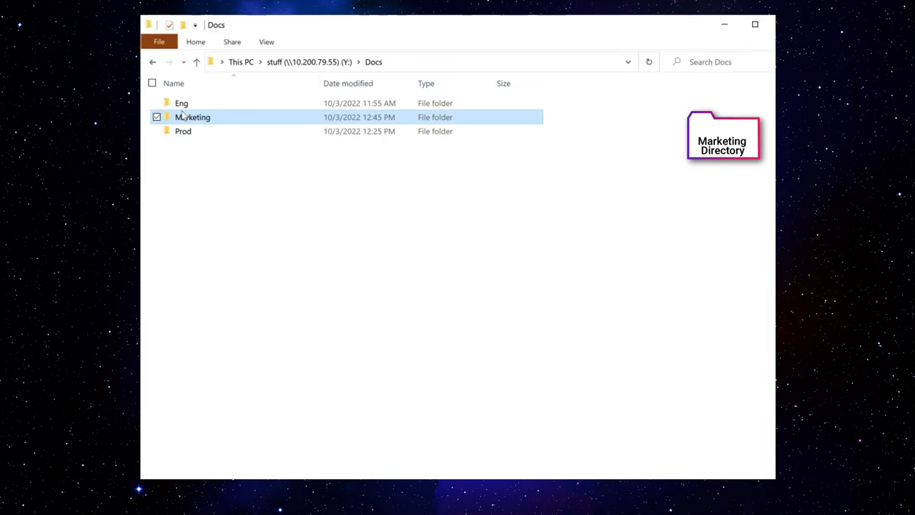
Apply the Marketing label to the Marketing folder in the Docs share via Hammerspace
right_click(191, 118)
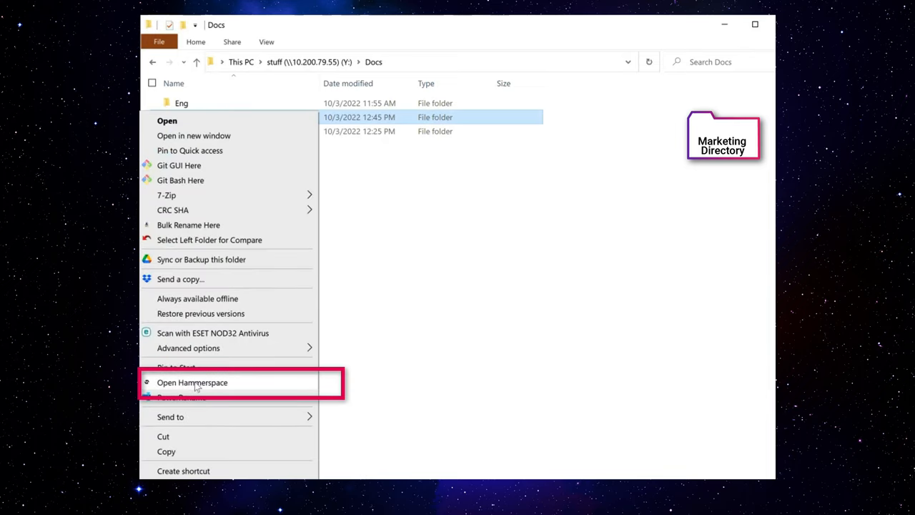
click(191, 381)
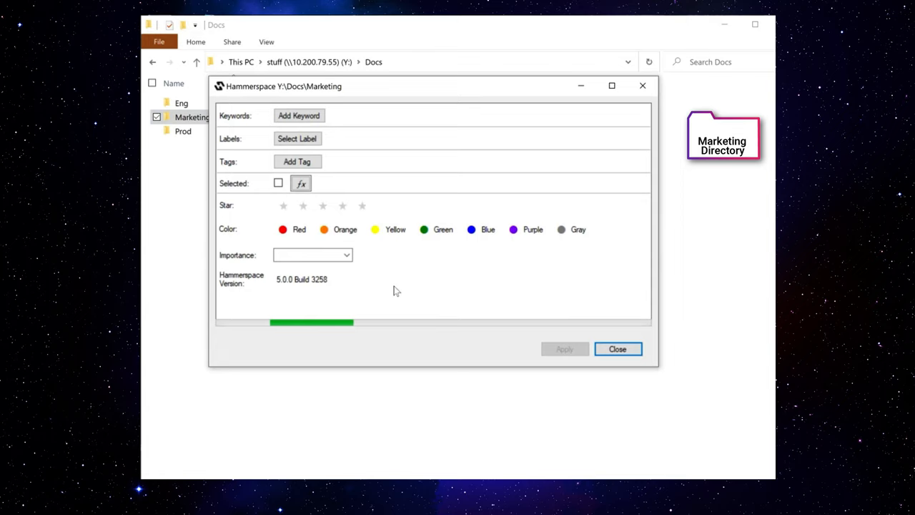
click(297, 137)
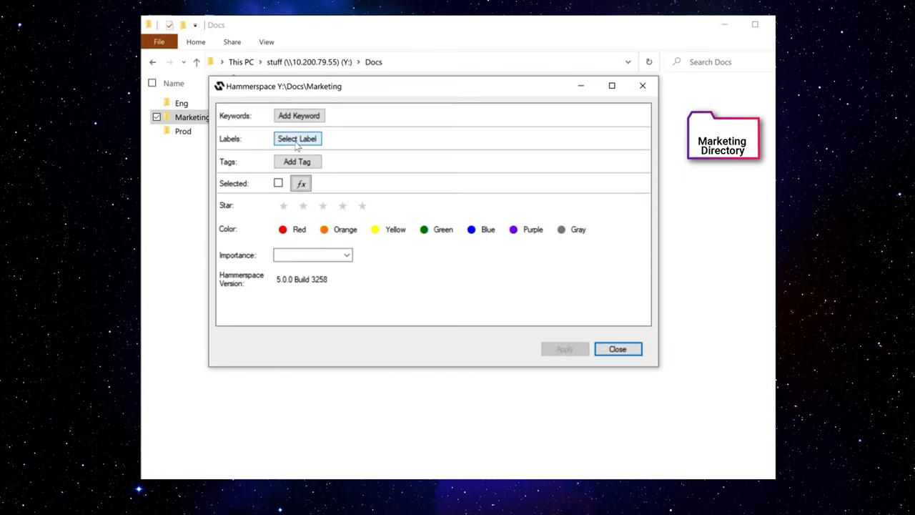
click(297, 137)
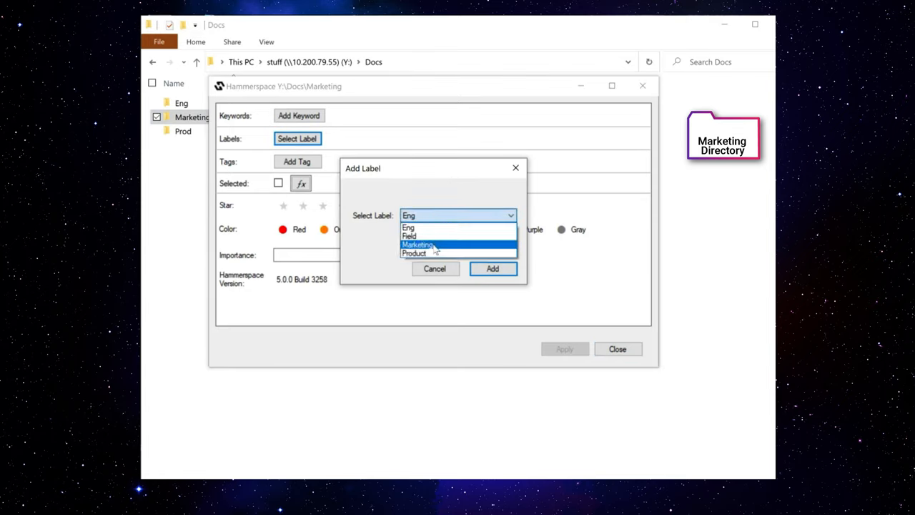
click(492, 269)
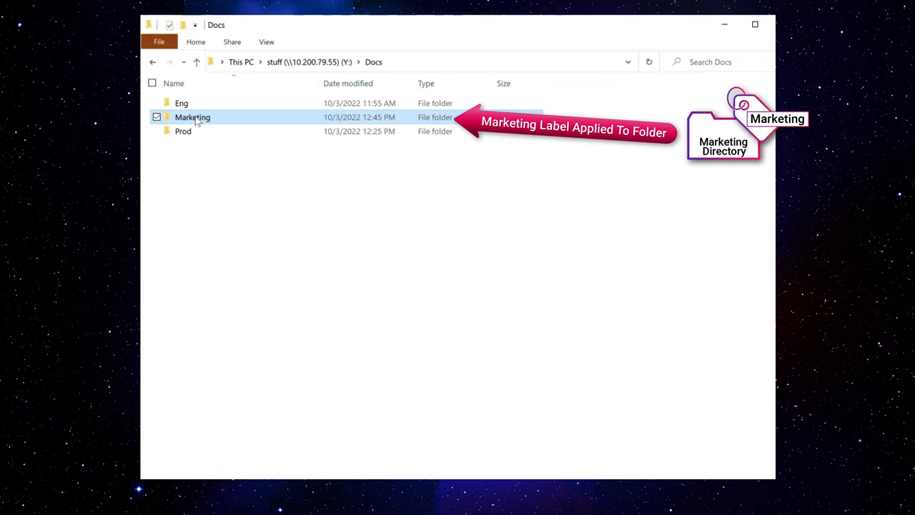
Create My story.docx inside Marketing and verify it carries the inherited Marketing label
double_click(192, 118)
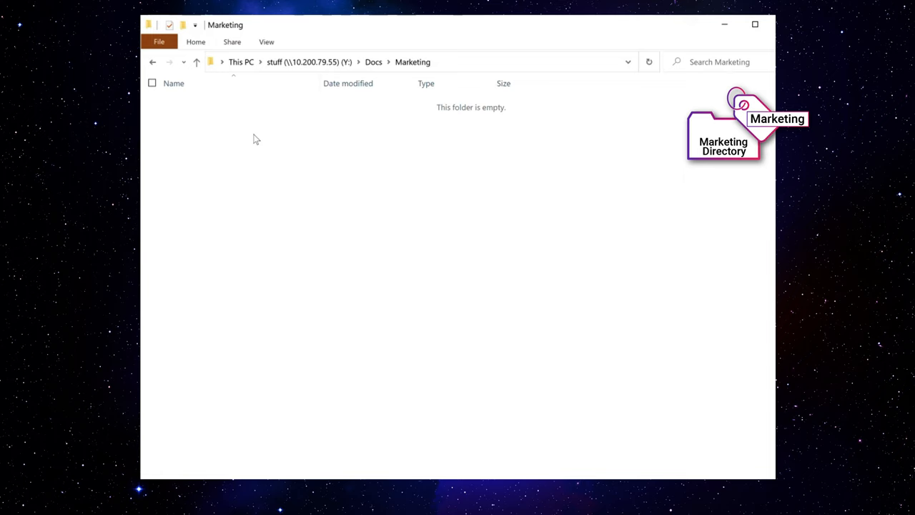
right_click(255, 139)
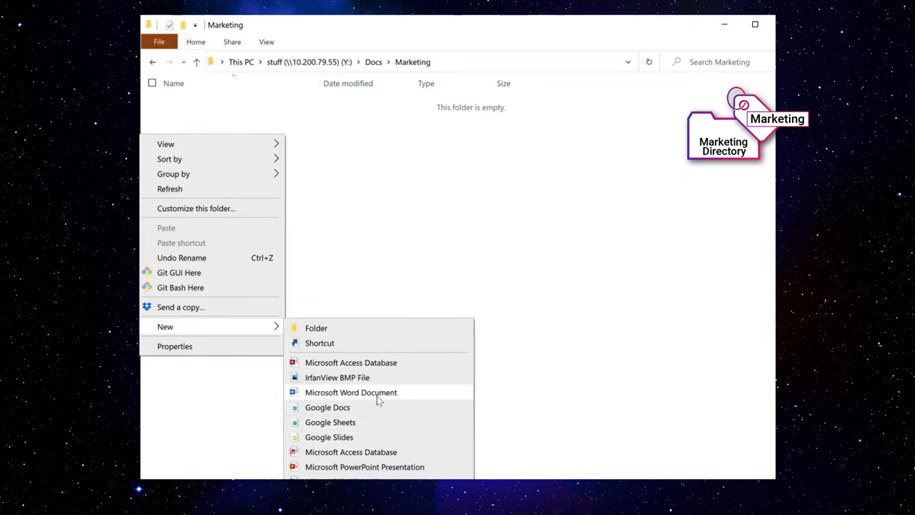
click(350, 392)
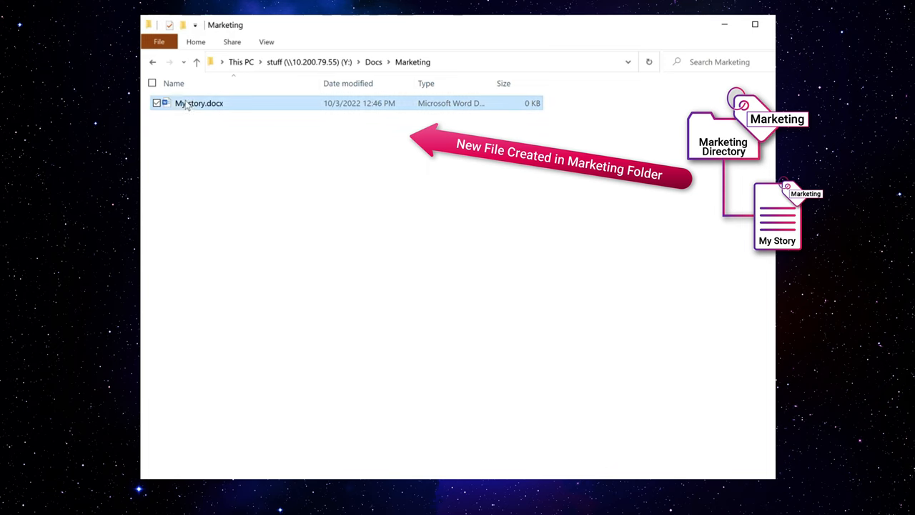
right_click(198, 103)
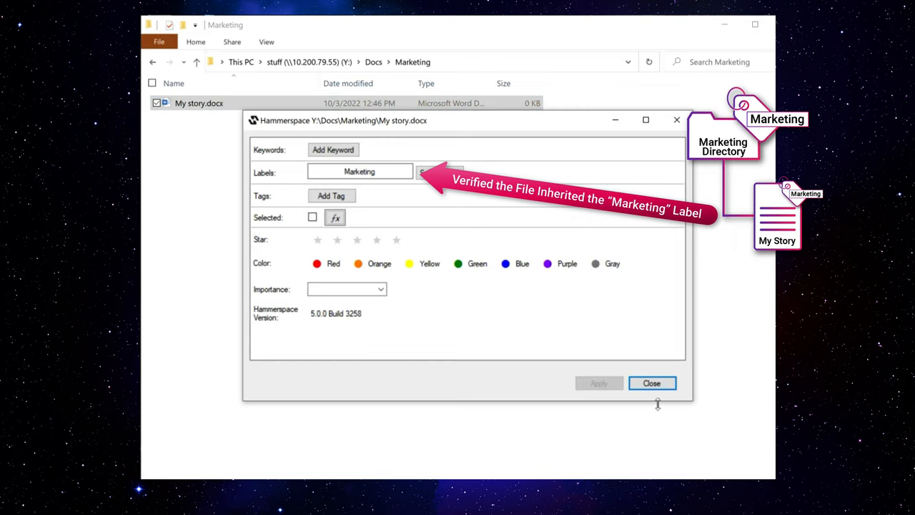
click(652, 383)
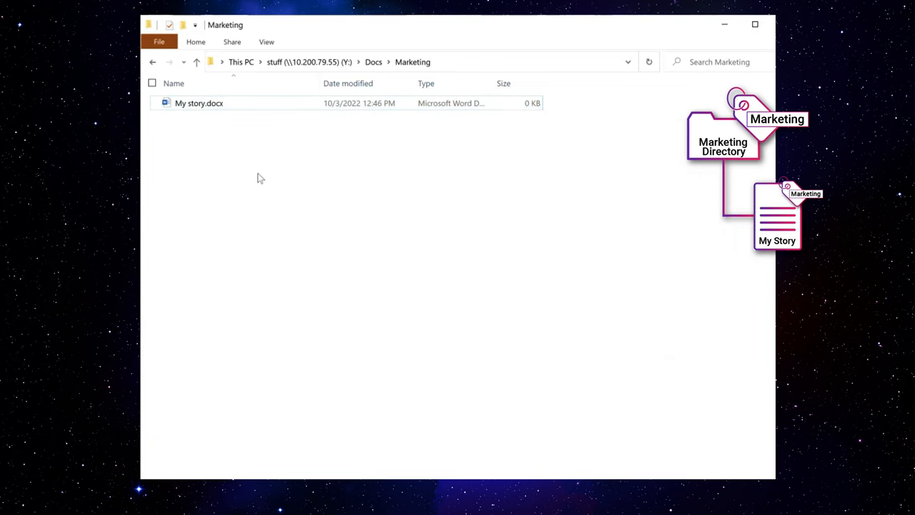
Create a new Team subfolder beside My story.docx in the Marketing folder
right_click(260, 177)
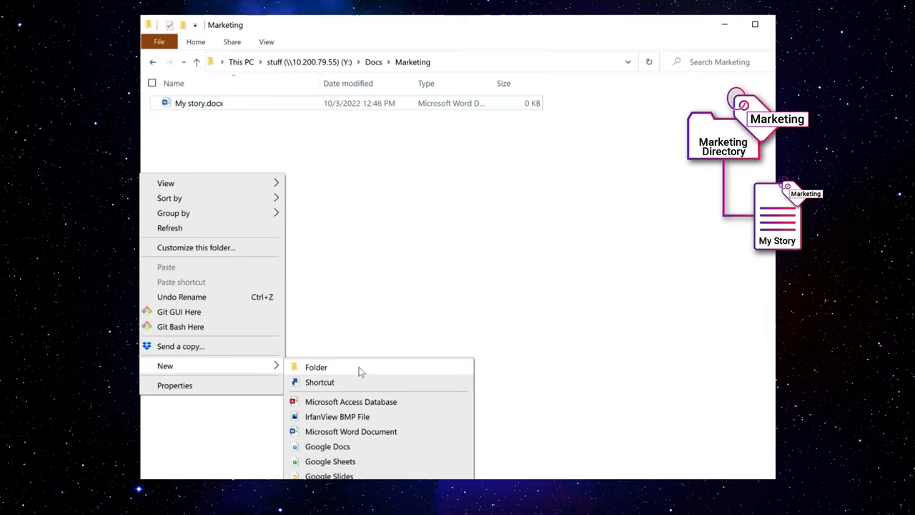
click(316, 366)
text(Team)
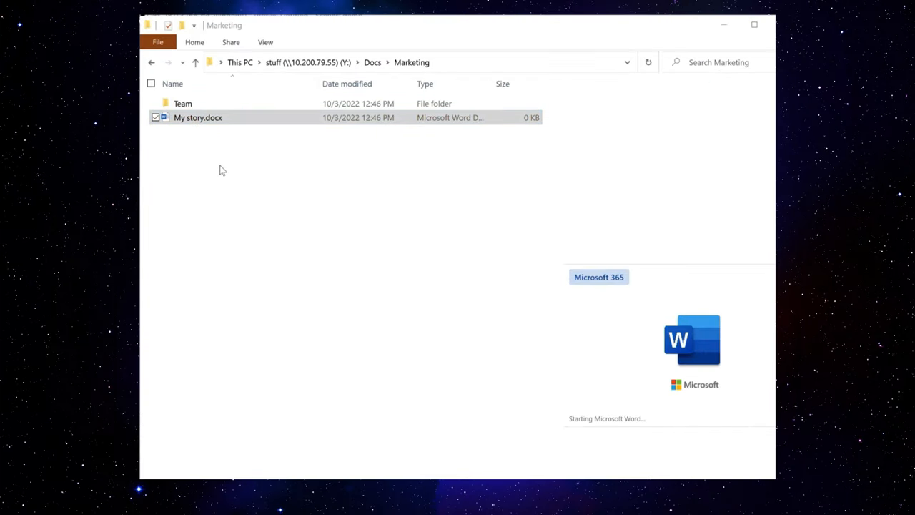
Write 'Chapter 1: The', 'Chapter 2: My', 'Chapter 3: Some ... became Night!' in My story.docx, saving between additions
double_click(197, 117)
text(The story starts here.)
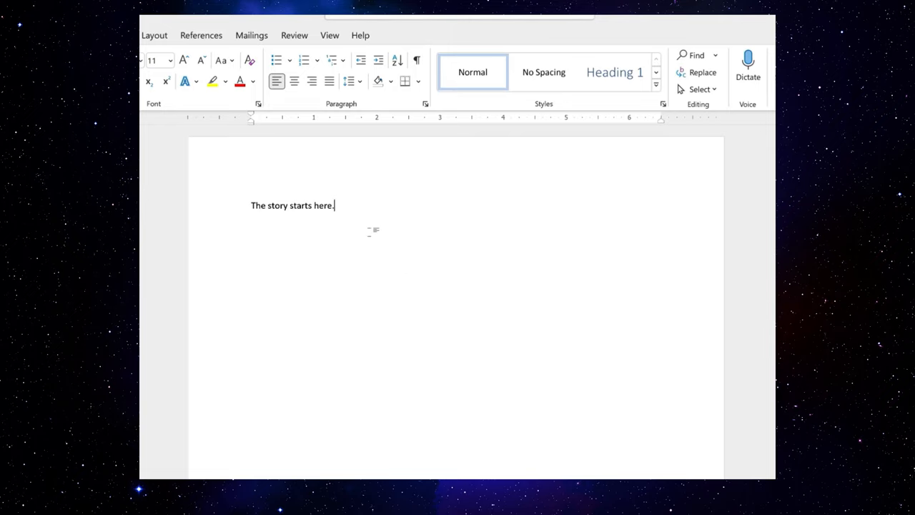
text(Chapter 1: The Day.)
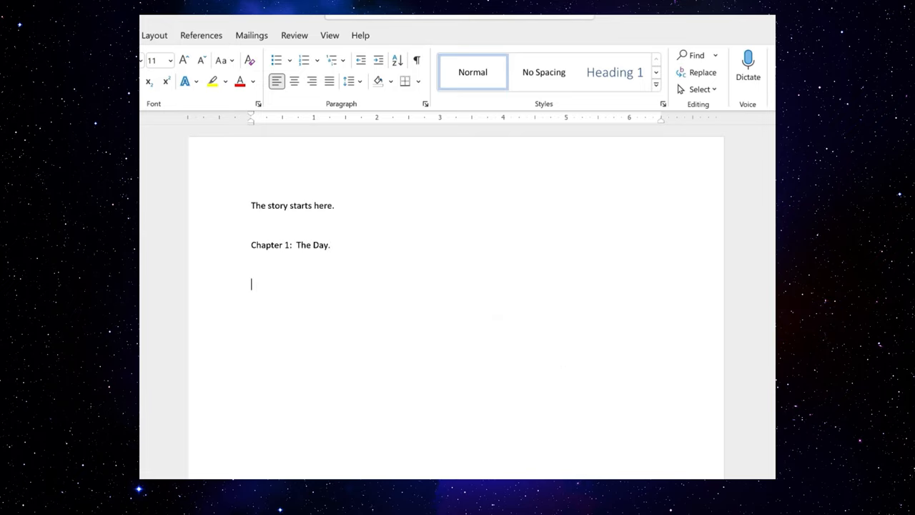
text(Chapter 2: My Morning.)
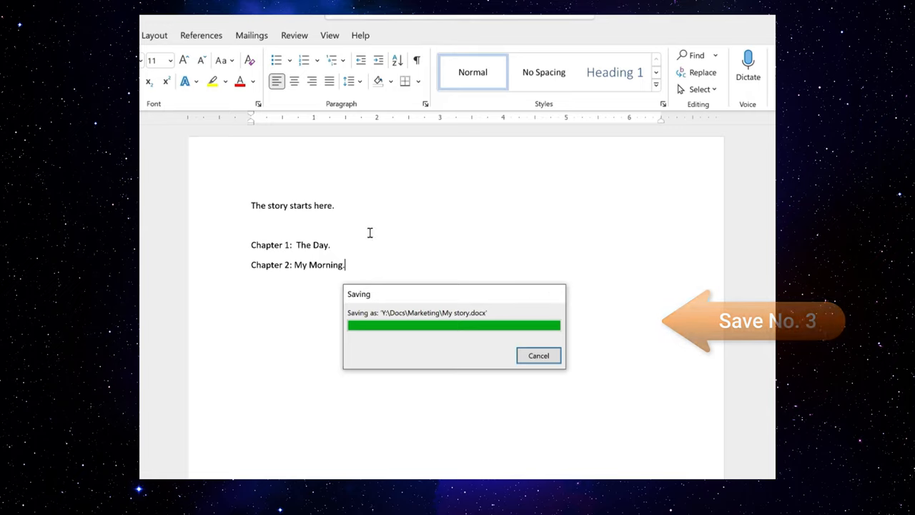
text(Chapter 3: Sometimes Happened!)
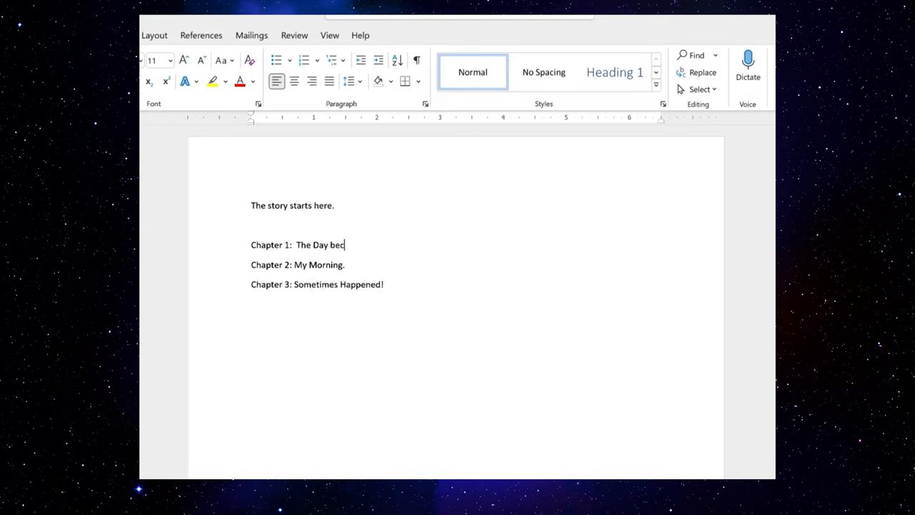
text(became Night!)
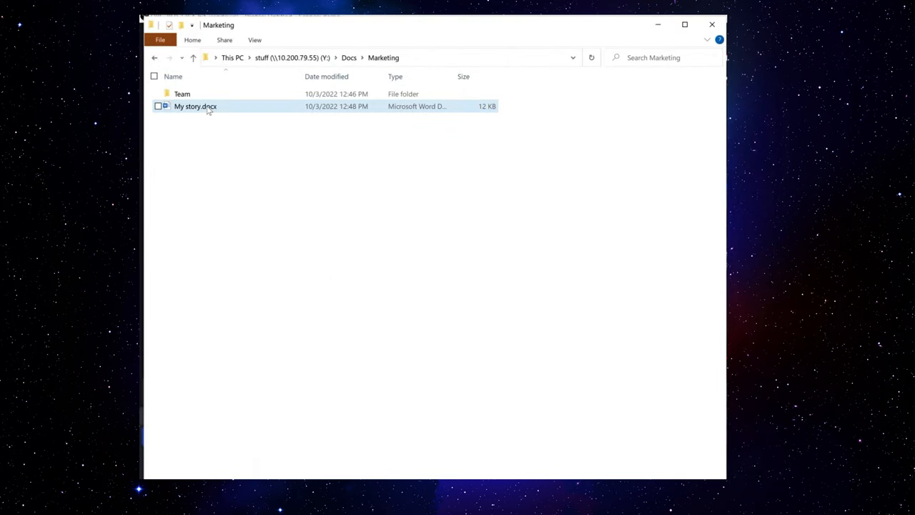
Restore My story.docx to an earlier saved version from its previous versions list
right_click(195, 105)
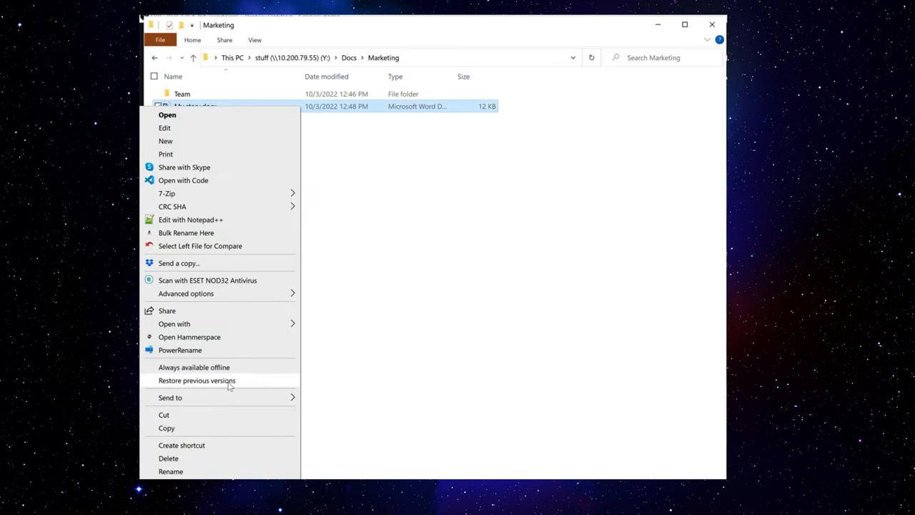
click(197, 380)
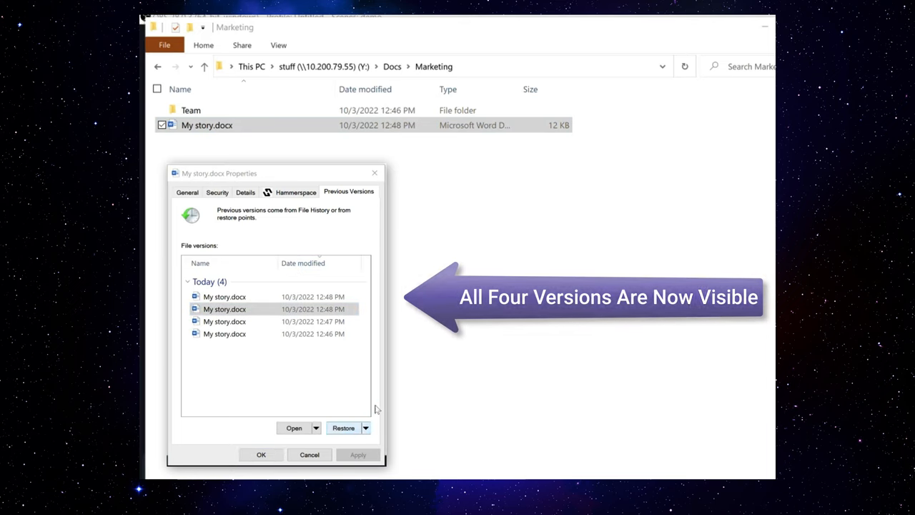
click(343, 427)
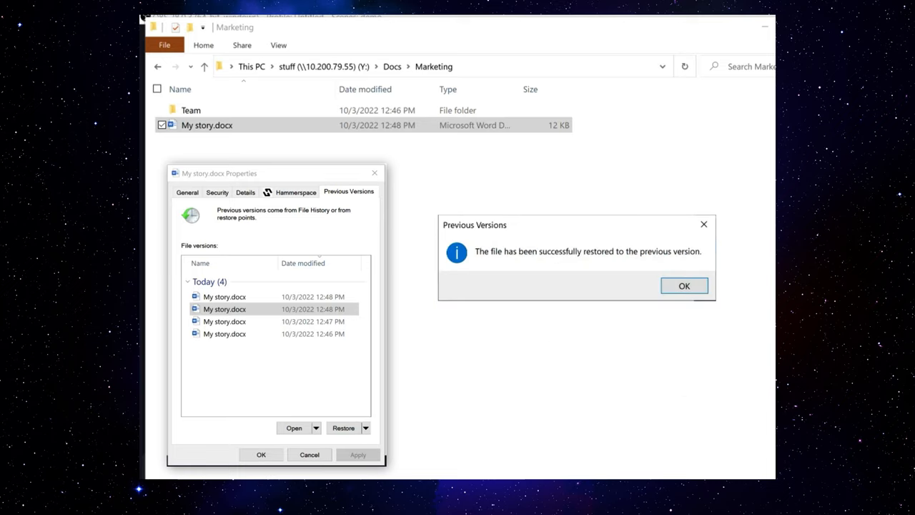
click(683, 285)
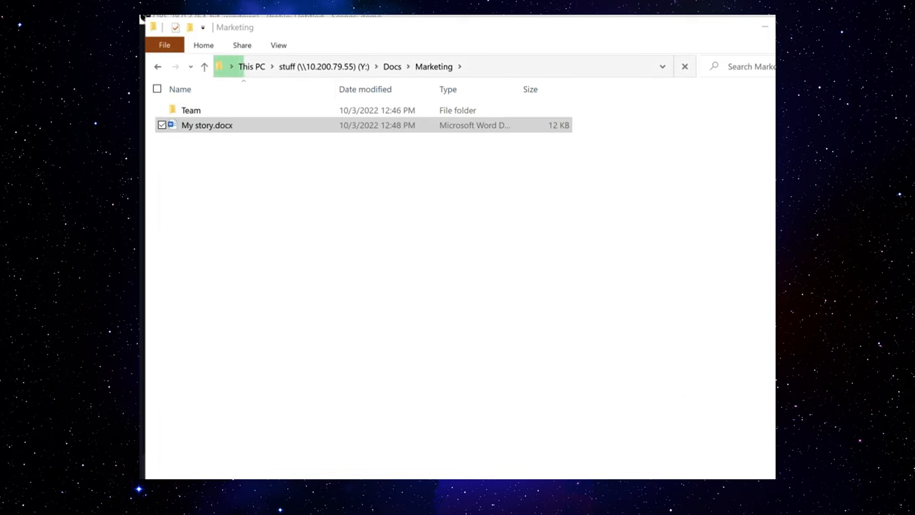
Reopen the restored My story.docx in Word, now showing only the Chapter 1 line
right_click(206, 126)
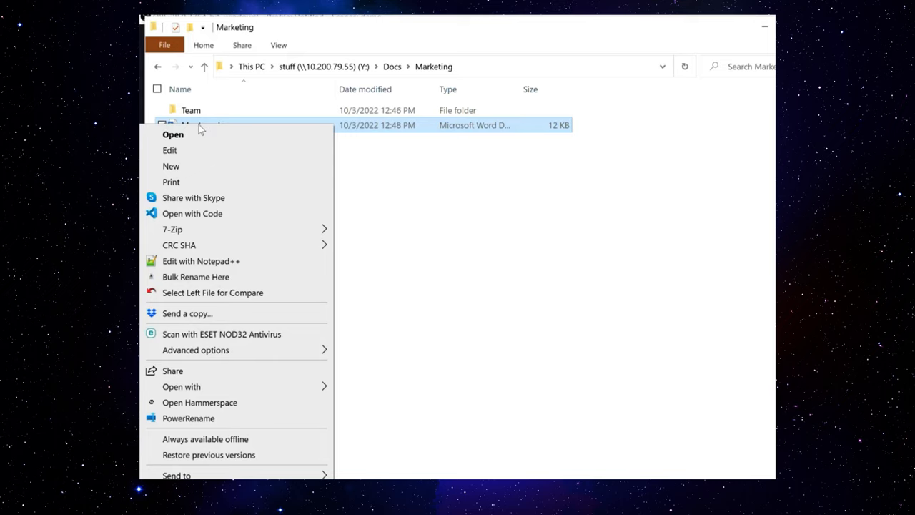
click(173, 134)
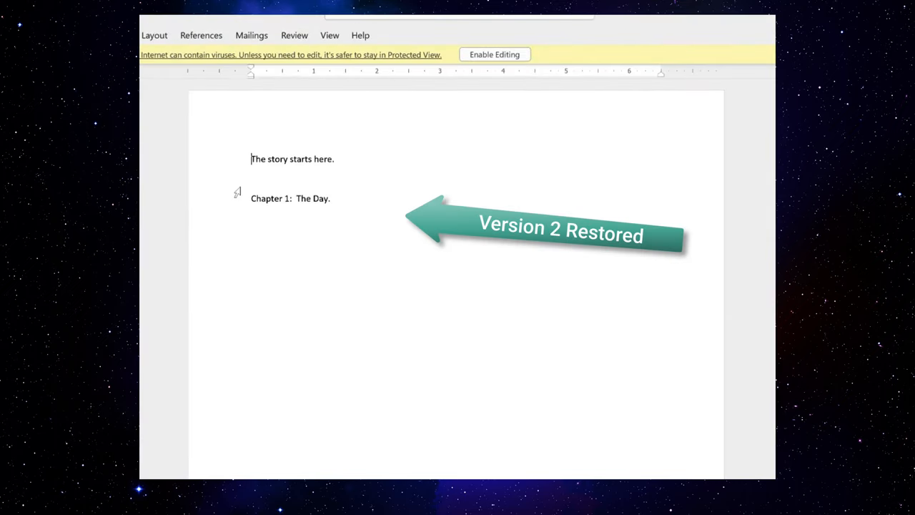